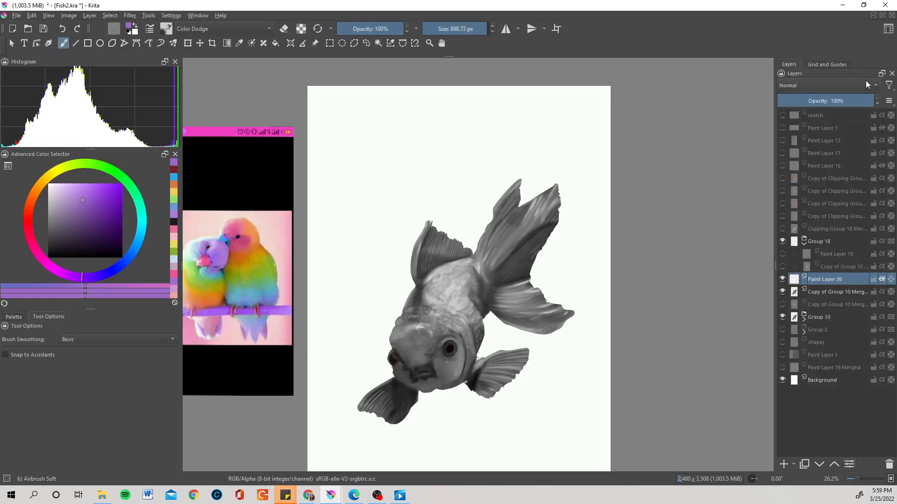
- Switch Paint Layer 20's blending mode from Normal to Color in the Layers docker
{"action": "left_click", "coordinate": [872, 85]}
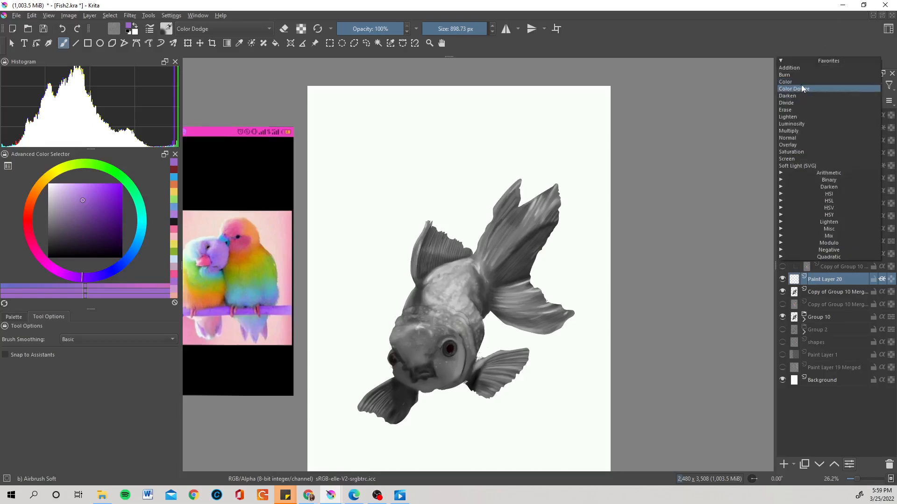
{"action": "left_click", "coordinate": [784, 82]}
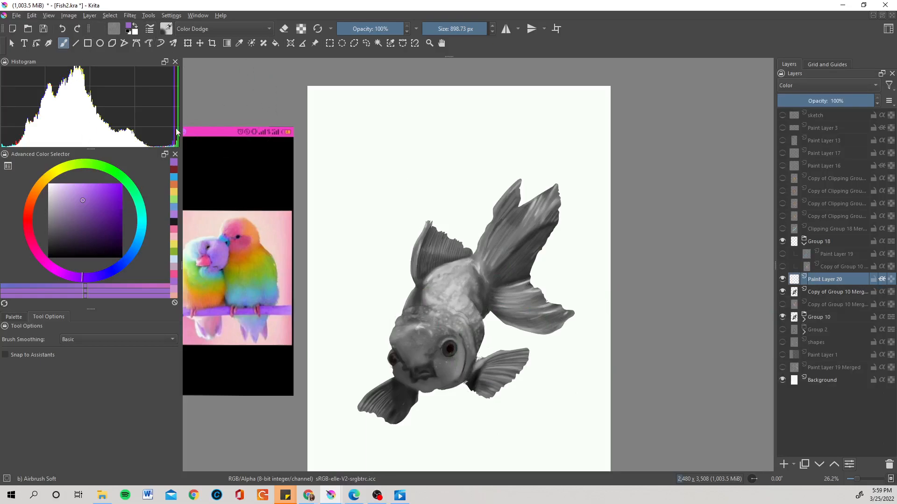
- Choose an orange colour, shrink the brush, and airbrush the goldfish's head and front fin
{"action": "left_click", "coordinate": [29, 200]}
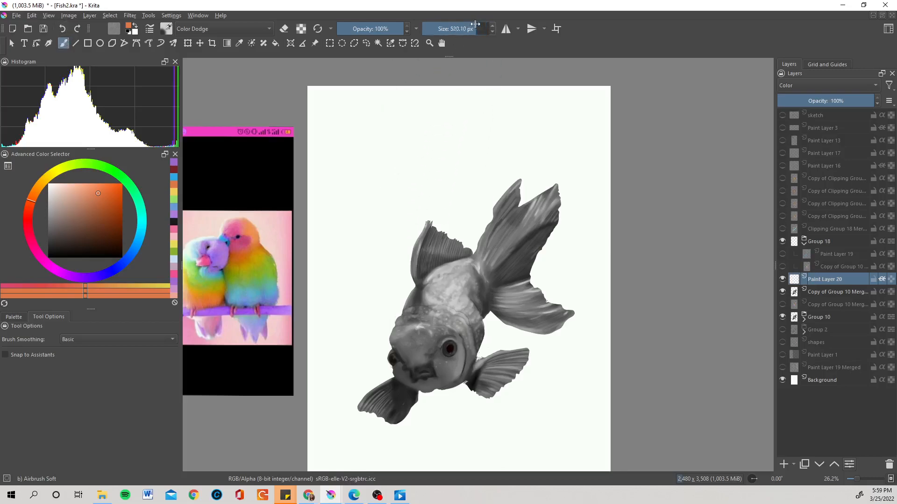
{"action": "left_click", "coordinate": [446, 360]}
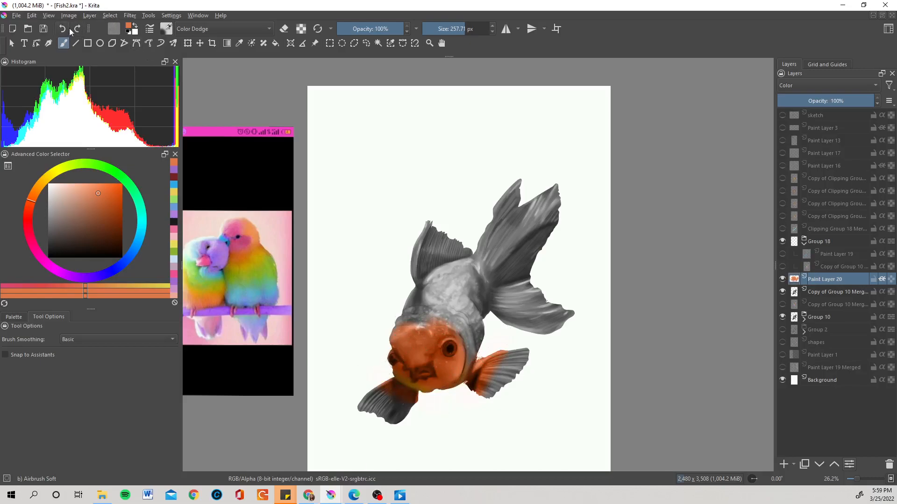
{"action": "left_click", "coordinate": [423, 312]}
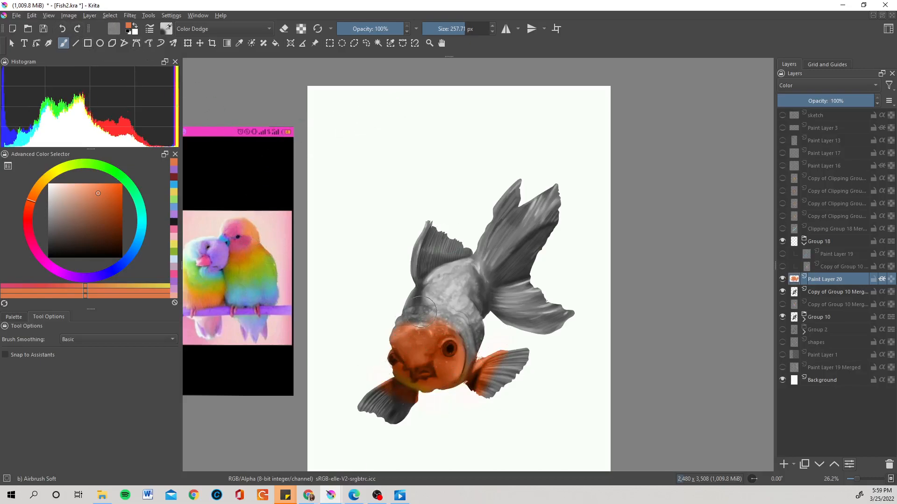